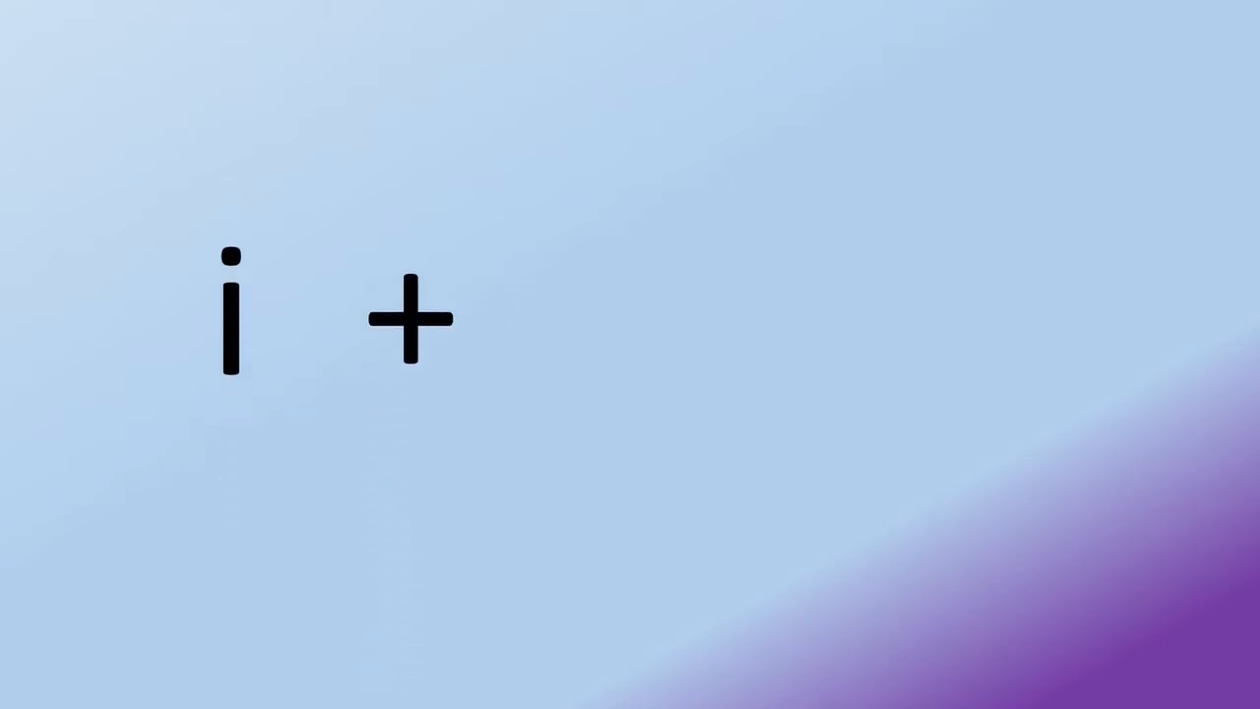
{"action": "type", "text": "t"}
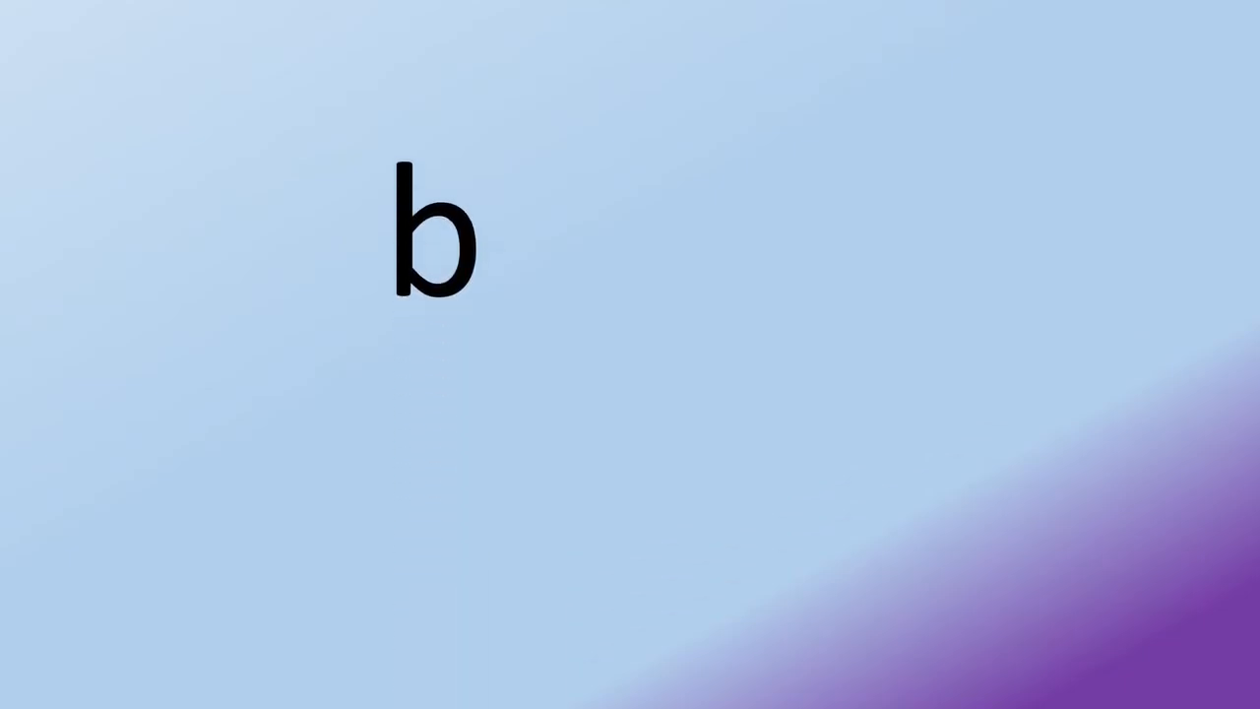
{"action": "type", "text": "+"}
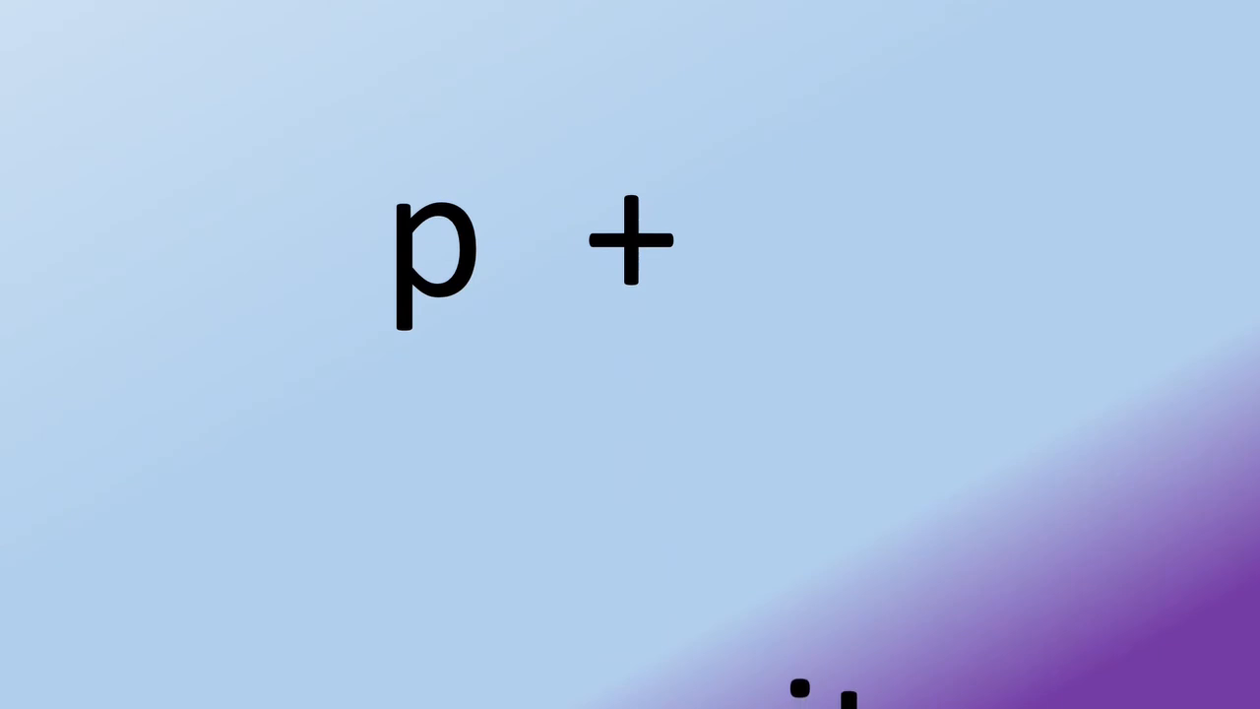
{"action": "type", "text": "it"}
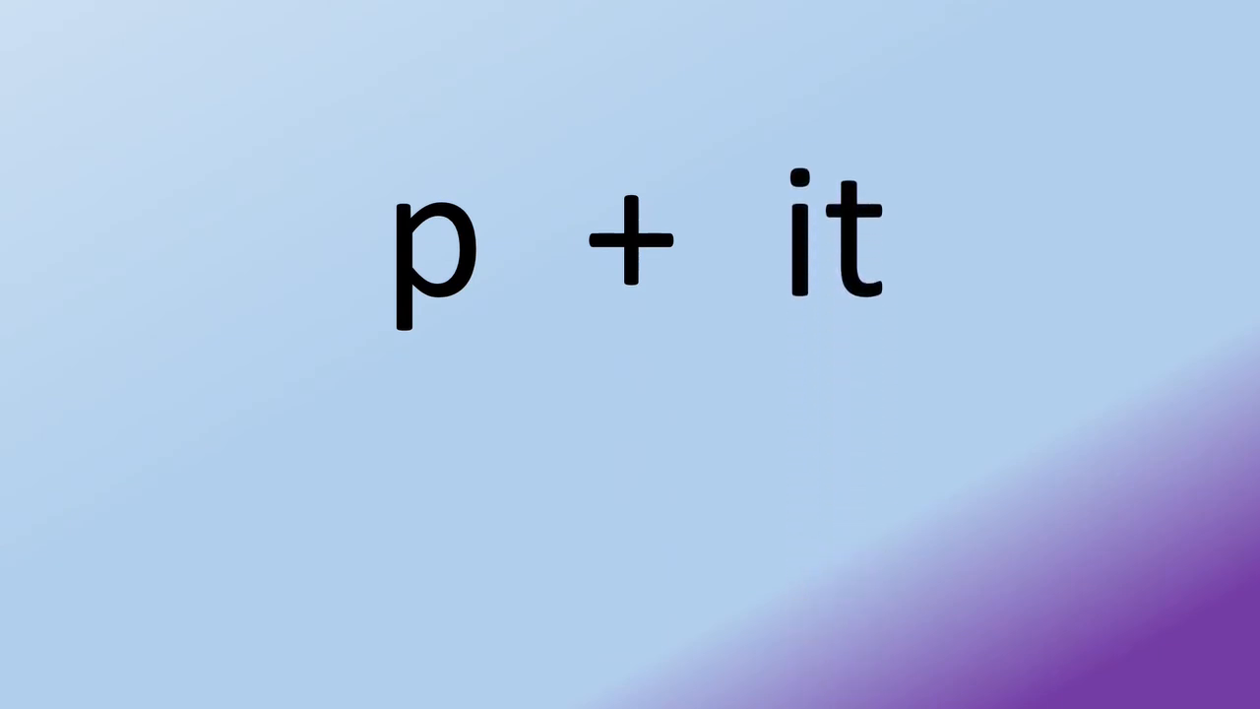